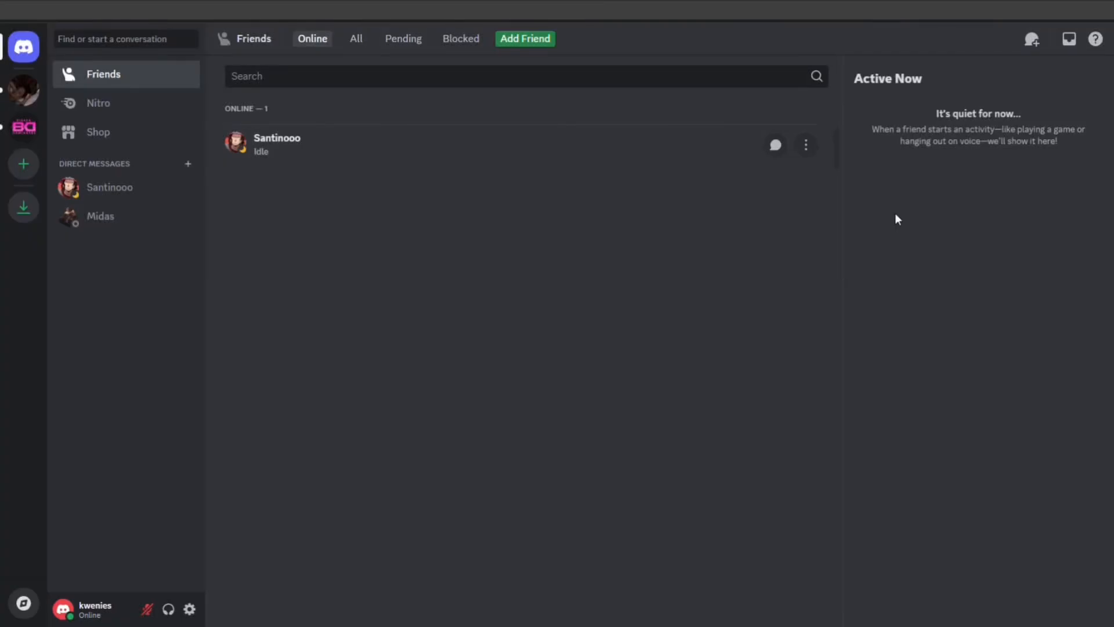
pyautogui.moveTo(675, 20)
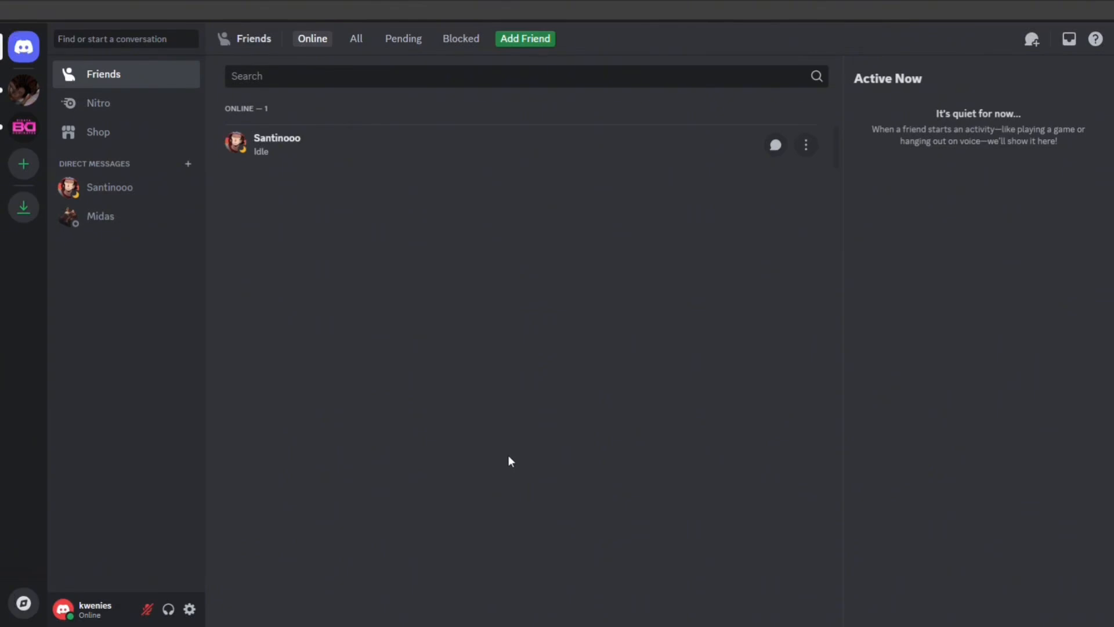
pyautogui.moveTo(509, 459)
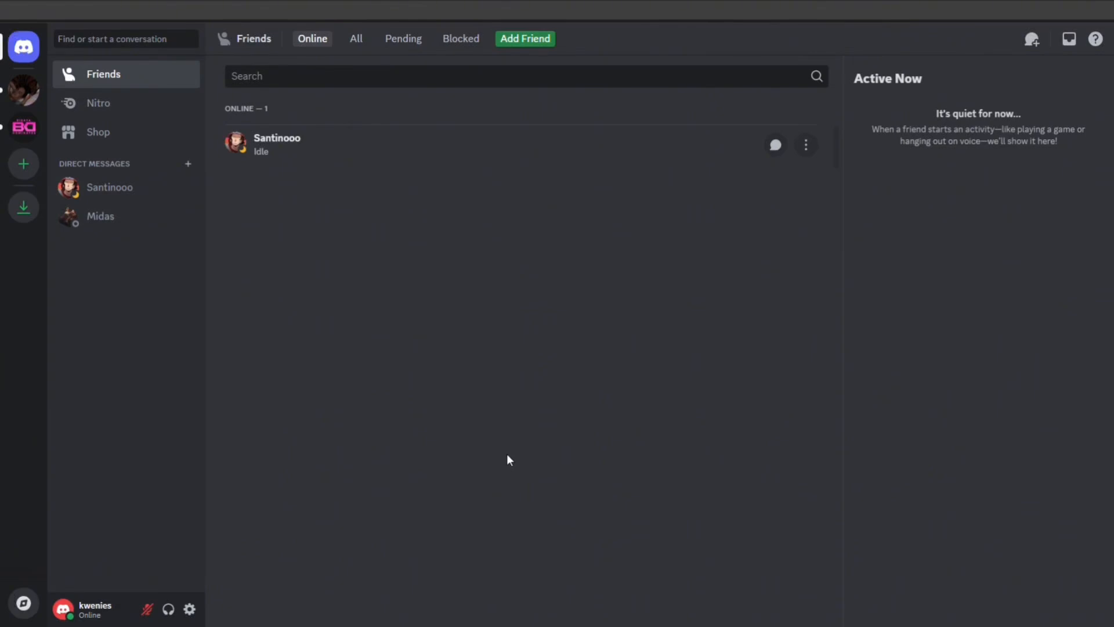
pyautogui.moveTo(508, 456)
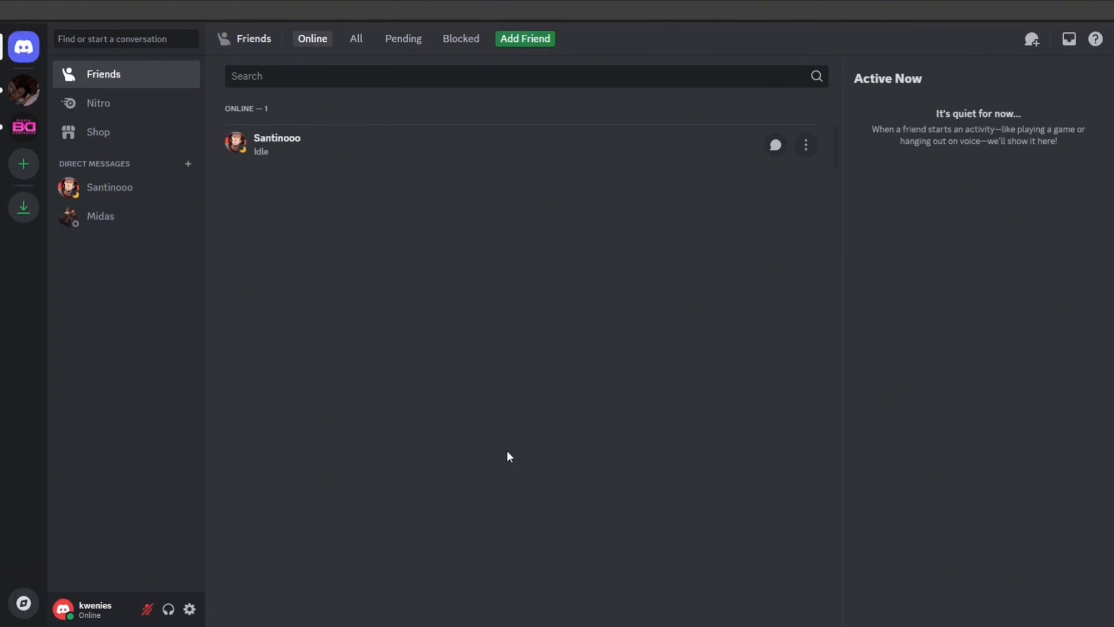
pyautogui.moveTo(676, 485)
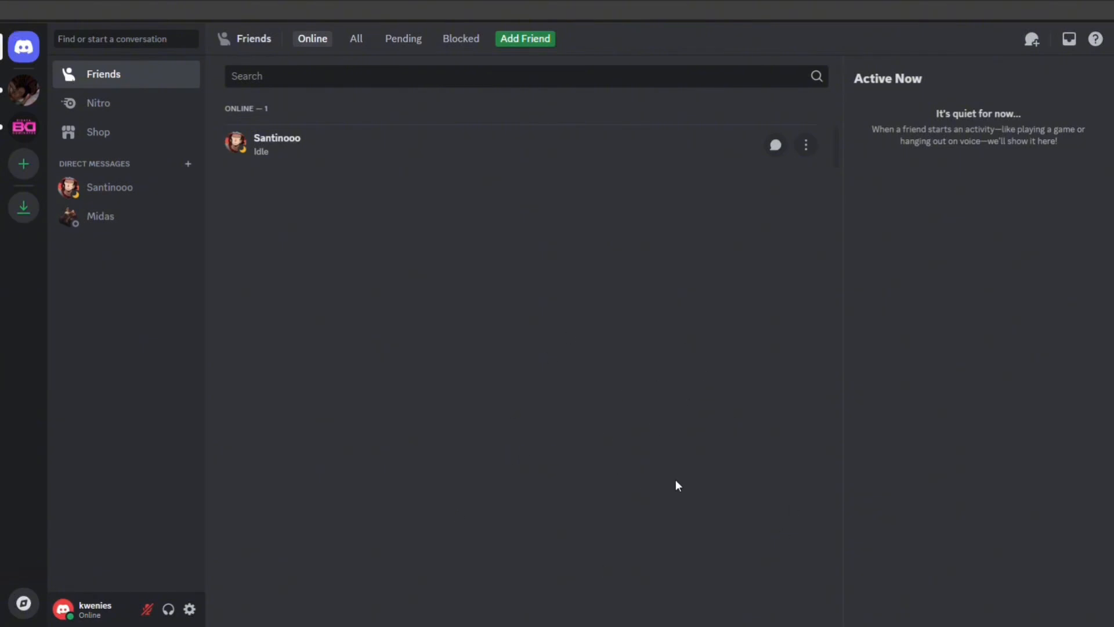
# Step: Open a browser and search Google for "status page DISCORD"
pyautogui.click(1100, 617)
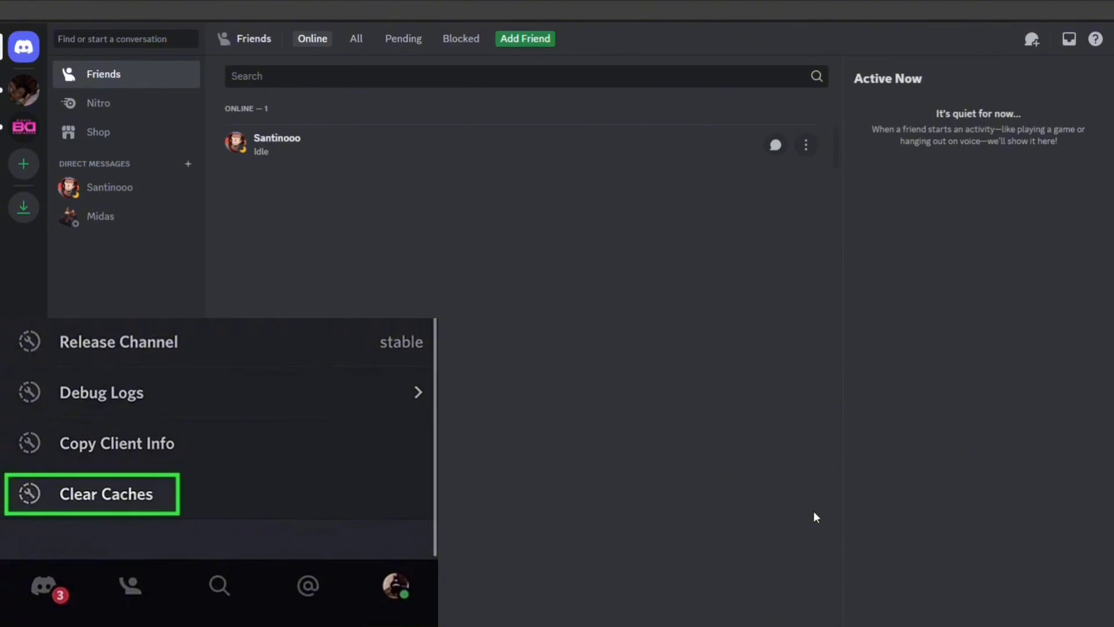
pyautogui.click(106, 494)
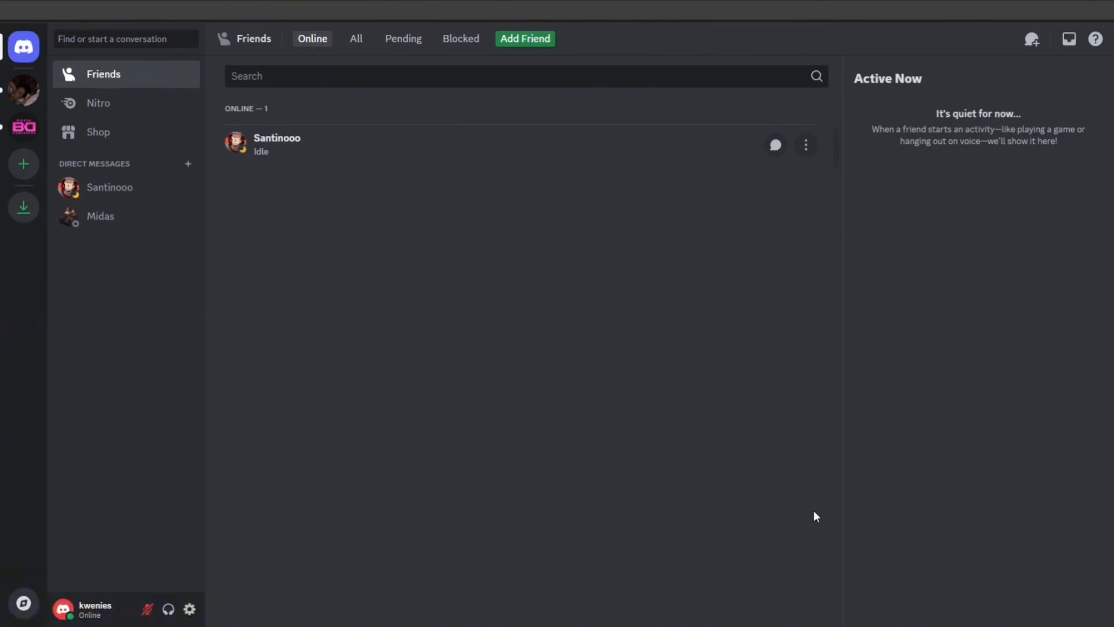
pyautogui.moveTo(765, 553)
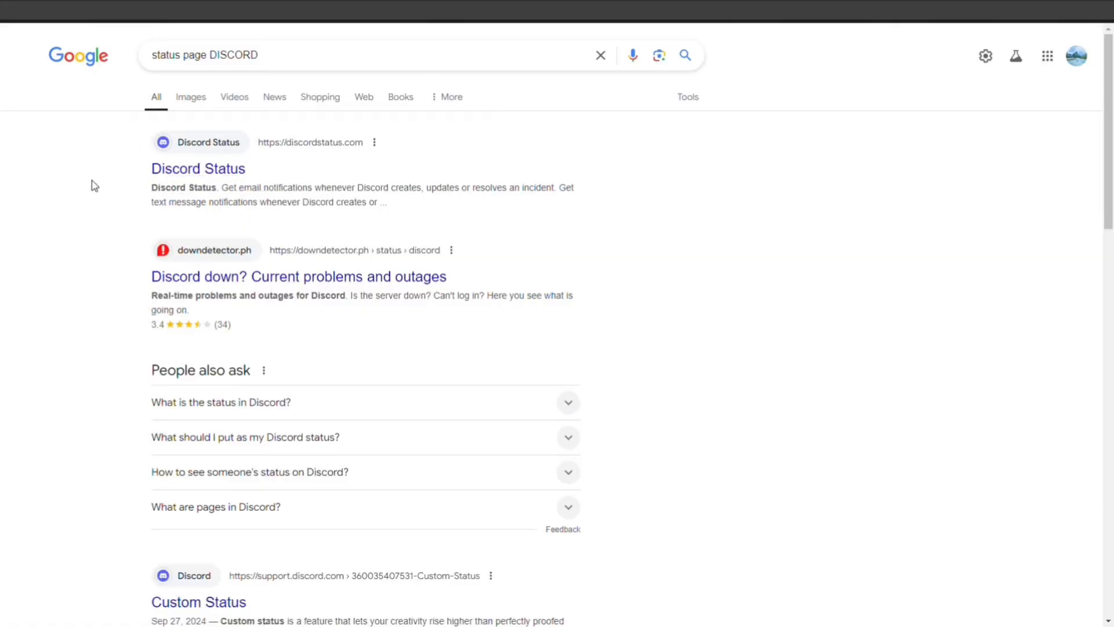
# Step: Open the discordstatus.com search result showing the Russia/Turkey connectivity notice
pyautogui.click(197, 168)
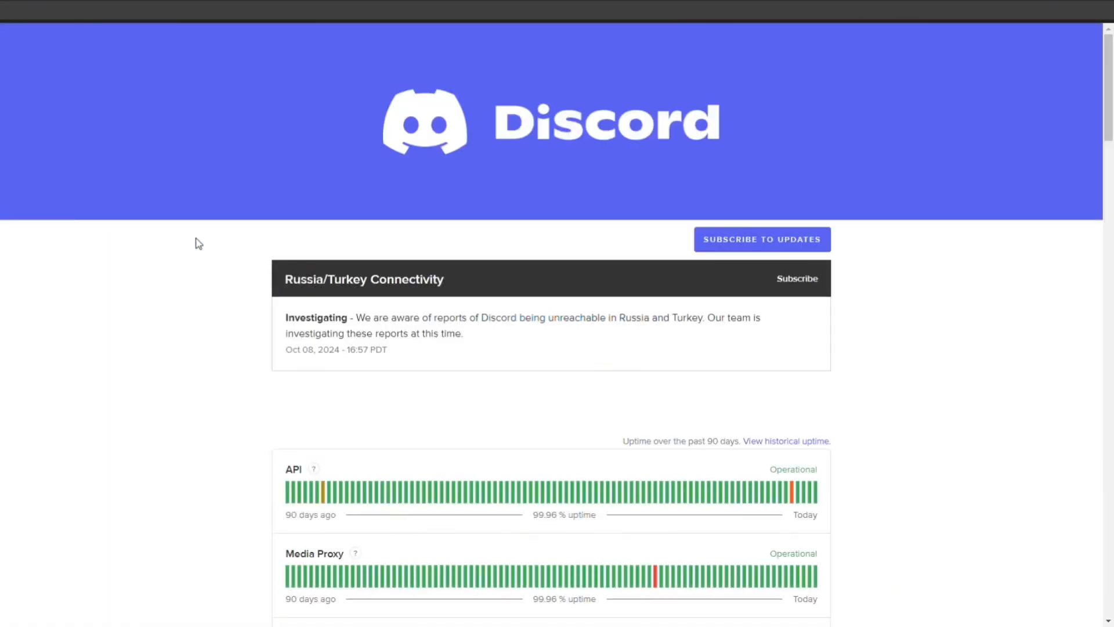
pyautogui.moveTo(326, 213)
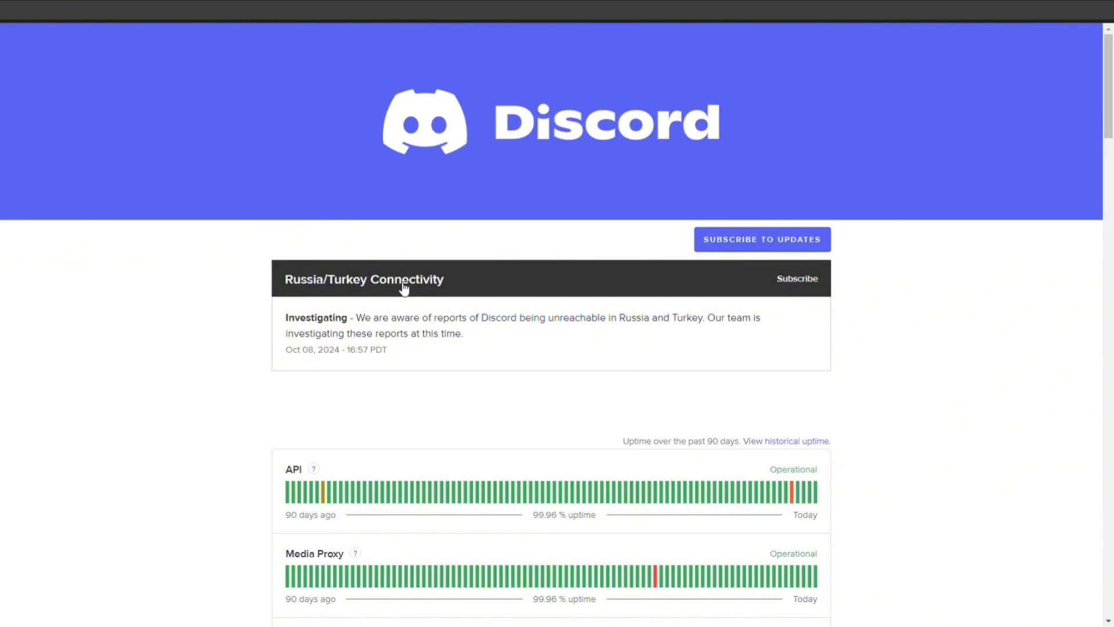
pyautogui.moveTo(441, 300)
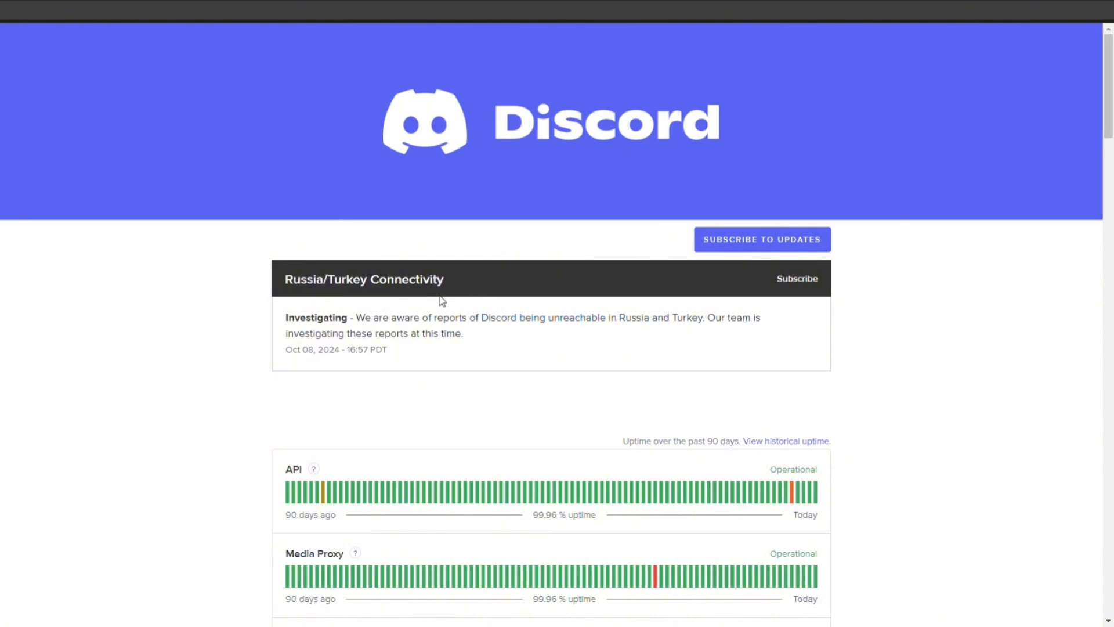
pyautogui.moveTo(515, 311)
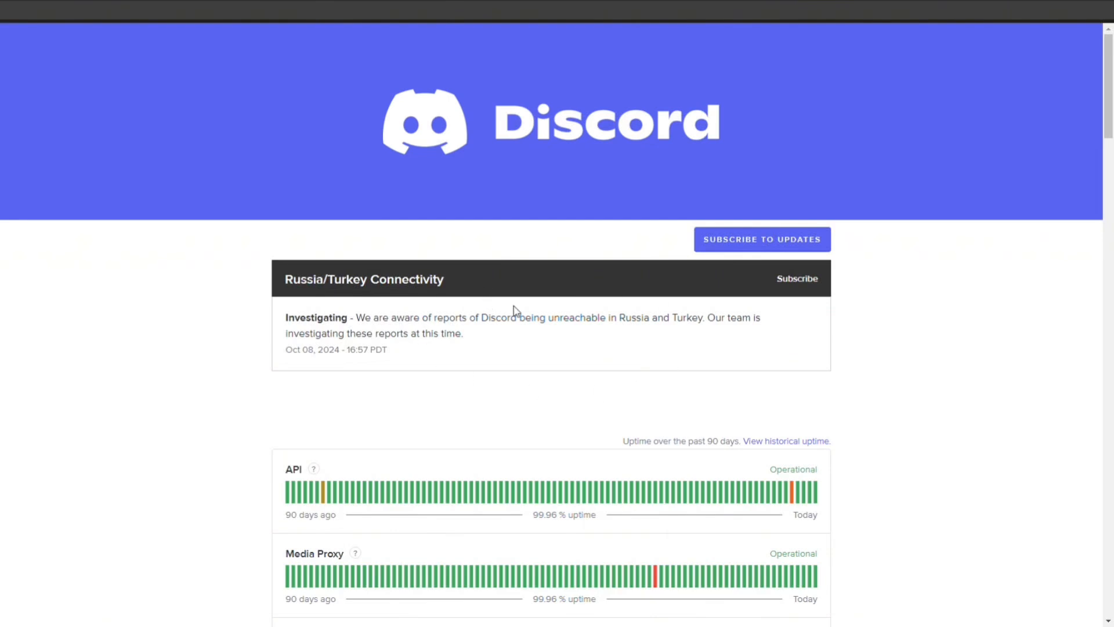
pyautogui.moveTo(539, 316)
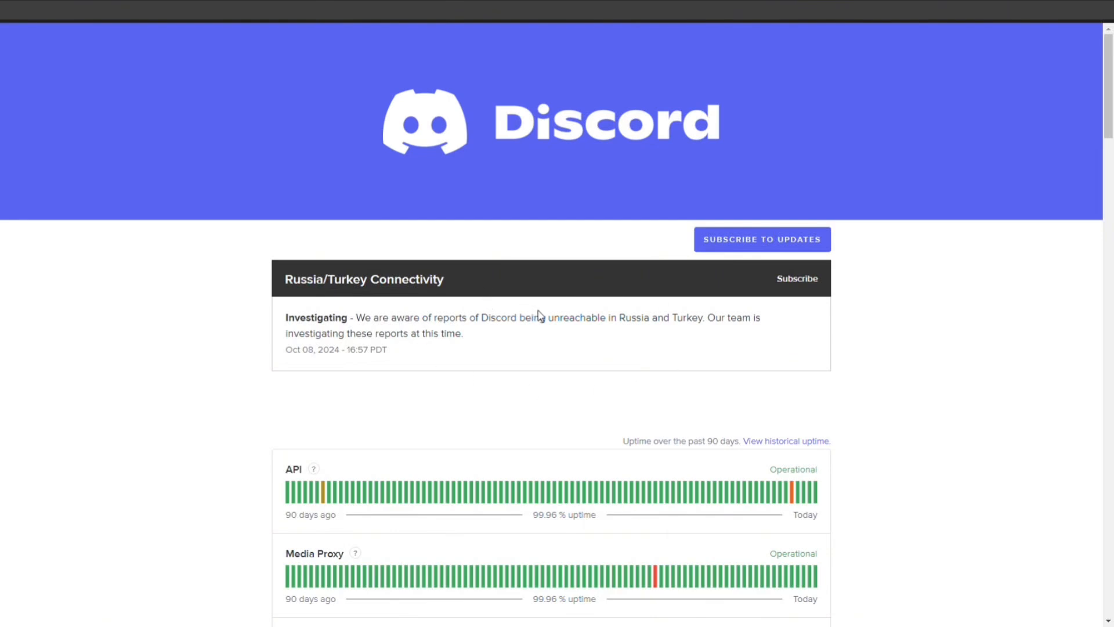
pyautogui.moveTo(257, 91)
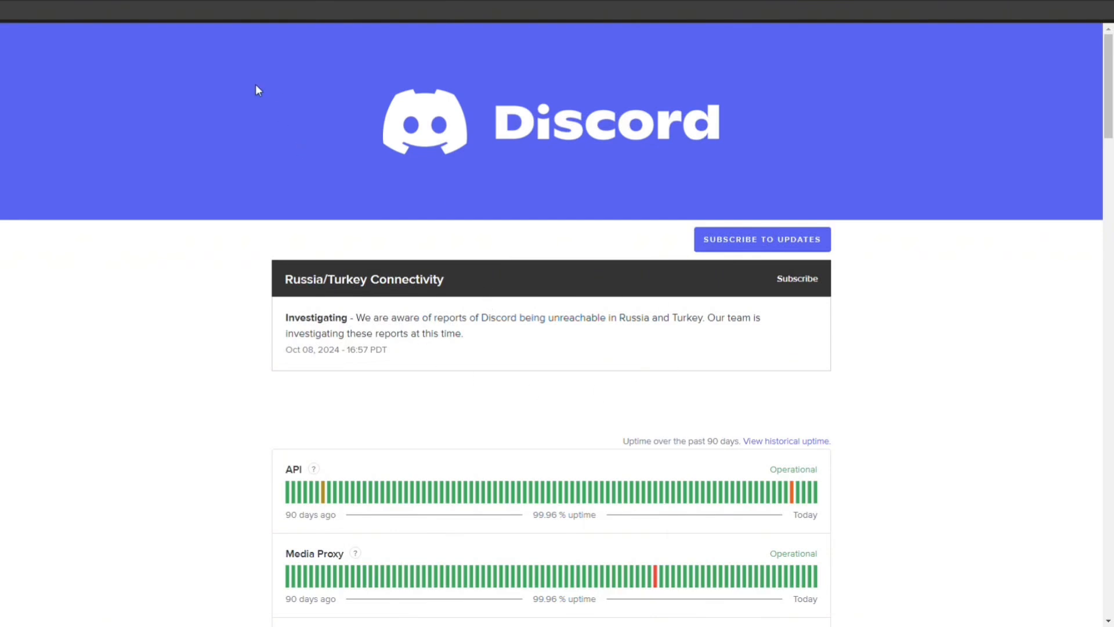